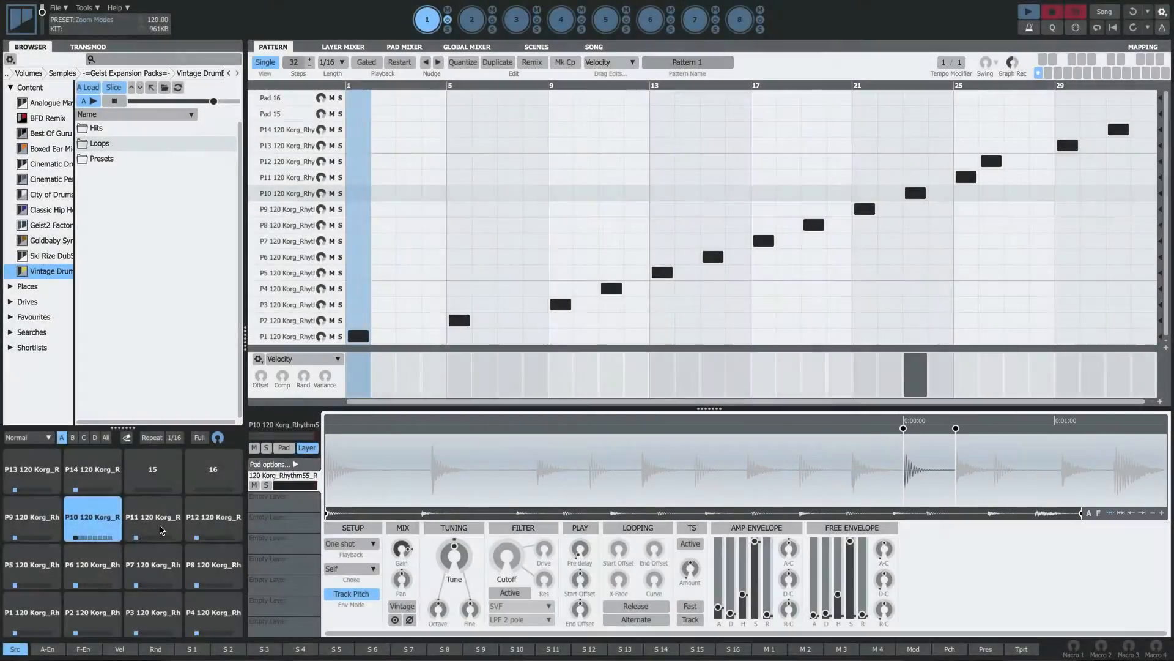
# - Select pads P11, P6, P2, P3 and P7 to locate each slice within the full loop waveform
pyautogui.click(153, 516)
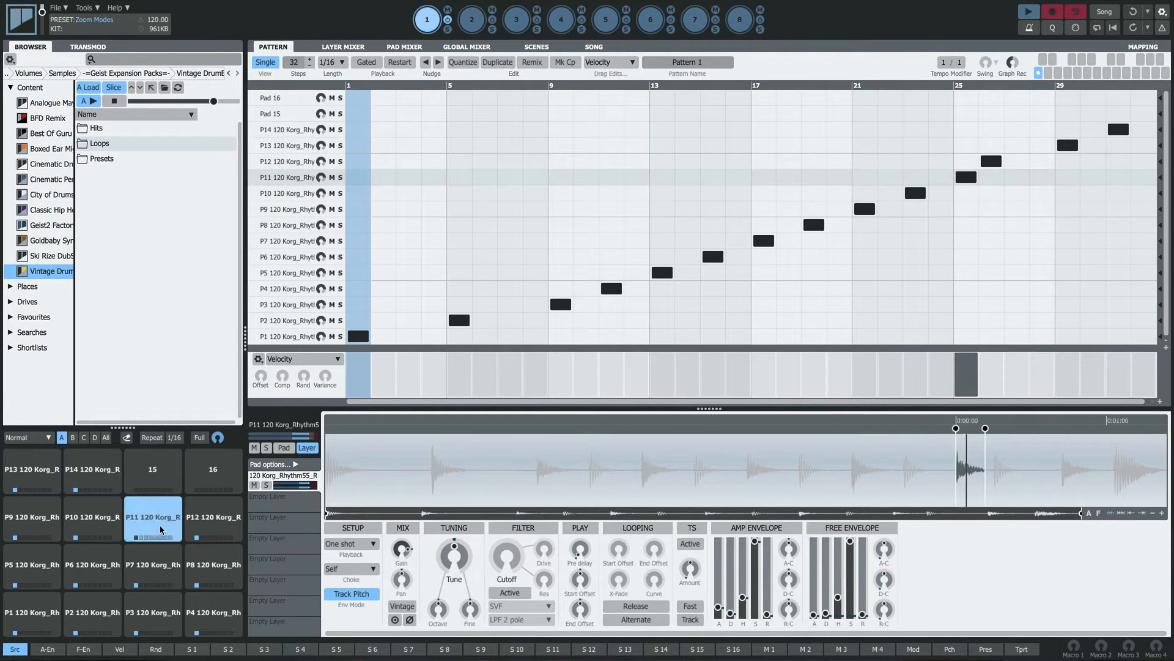
pyautogui.click(92, 565)
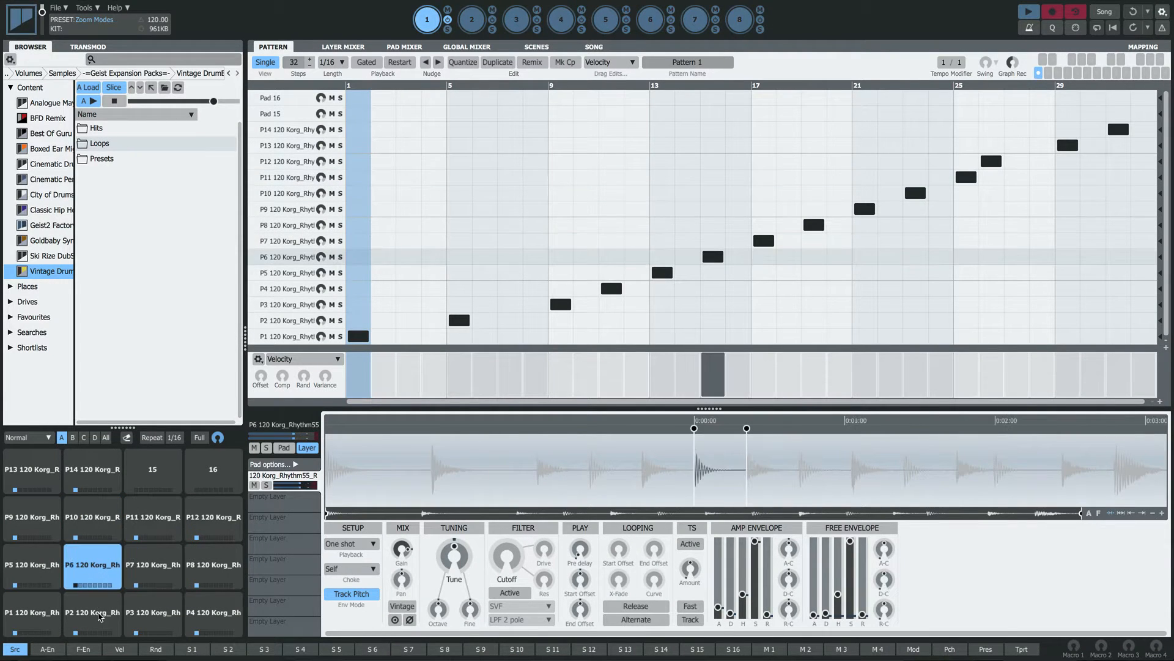
pyautogui.click(92, 615)
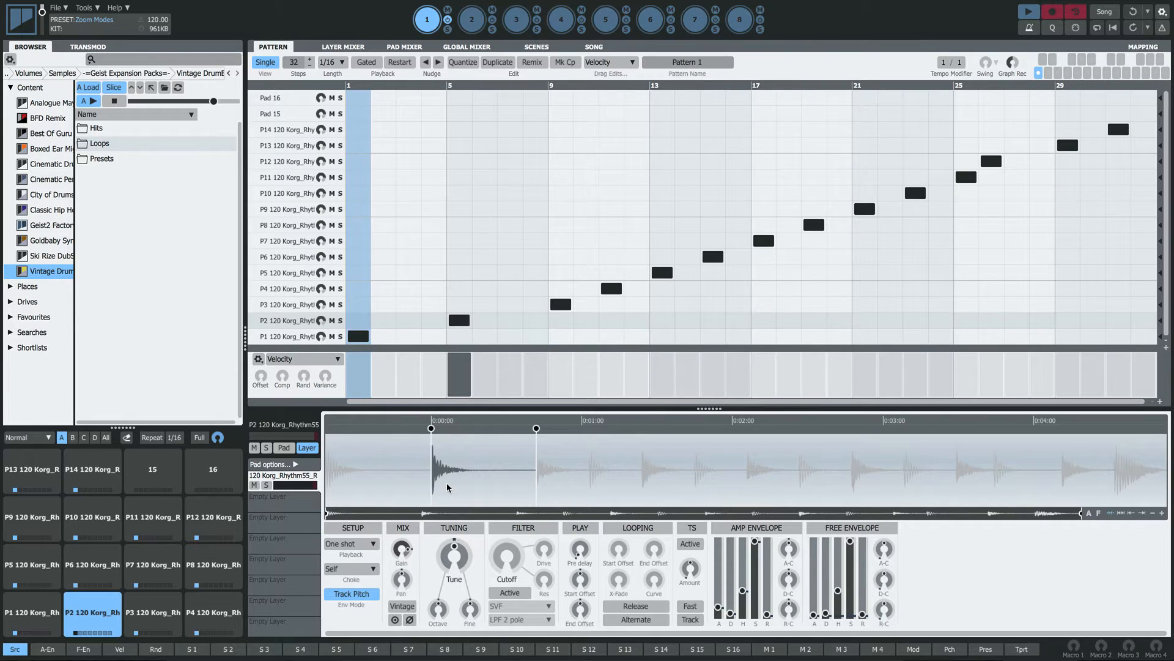
pyautogui.click(153, 613)
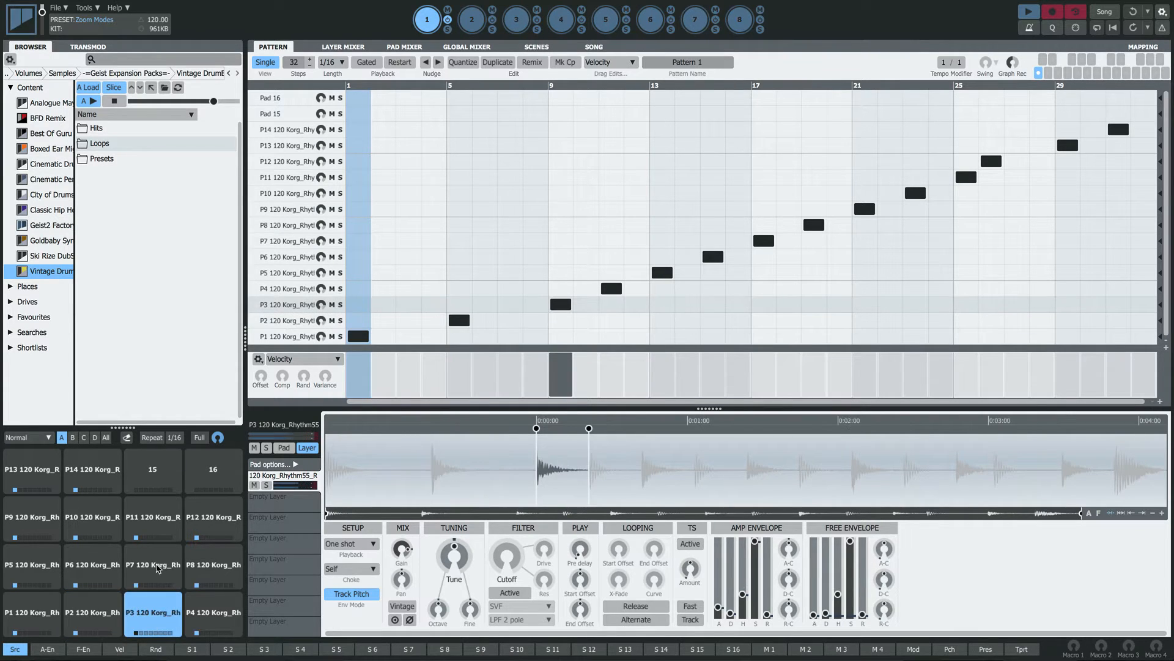
pyautogui.click(153, 566)
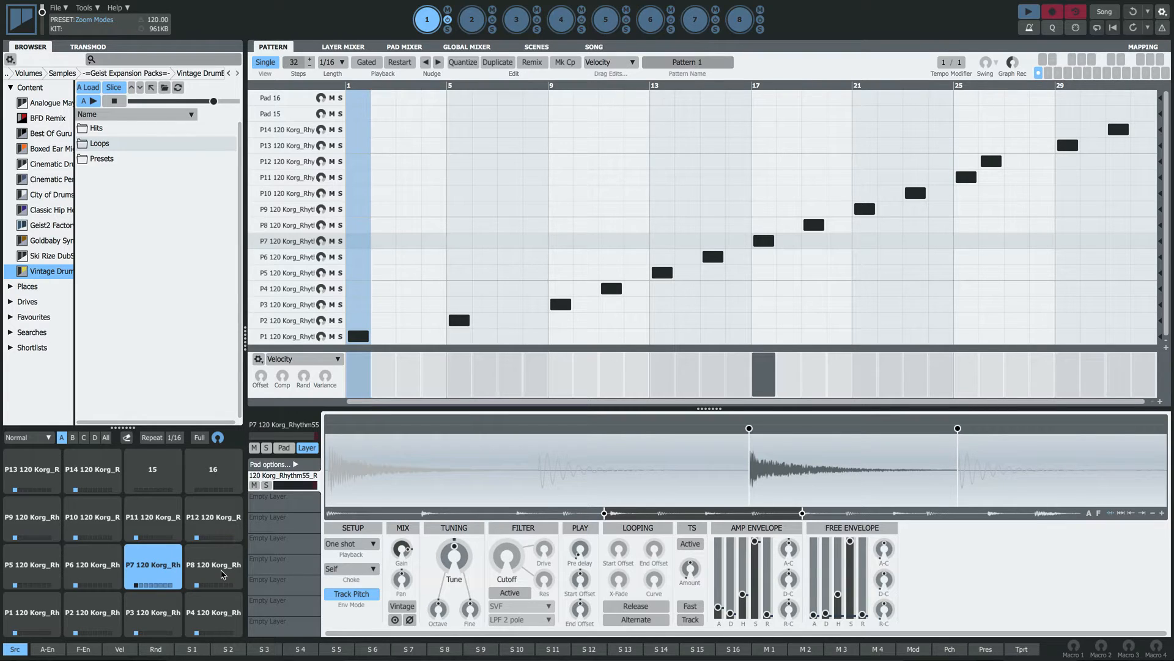
# - Compare pad P8's slice in the zoomed-around-slice view, then return to pad P7's slice
pyautogui.click(213, 565)
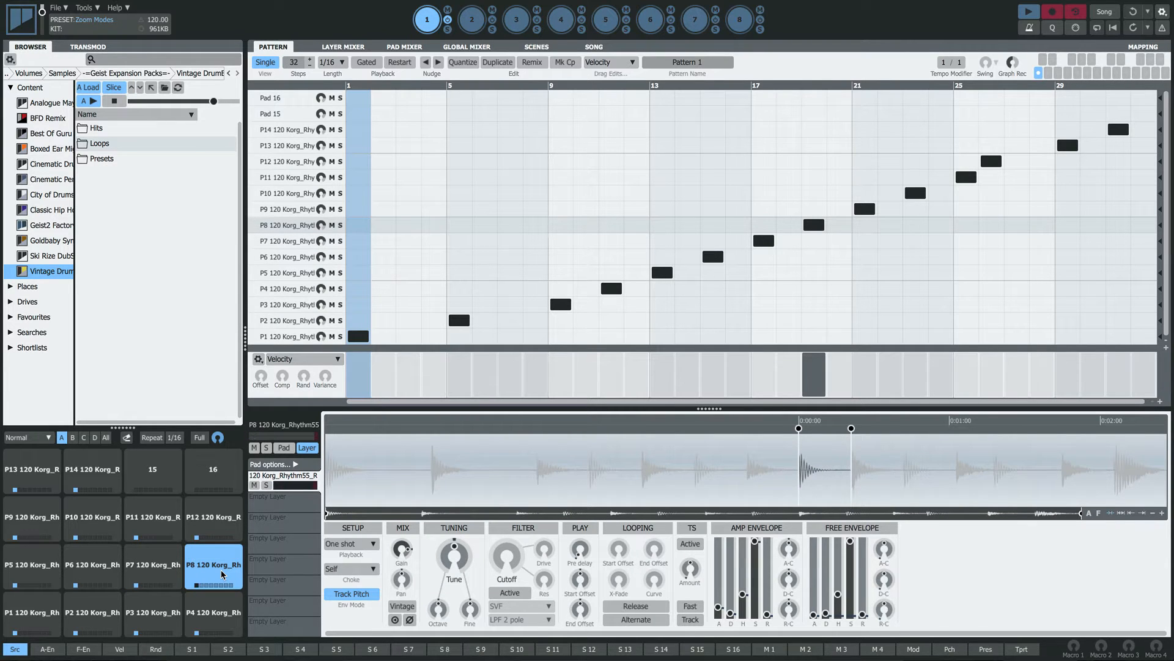
pyautogui.click(153, 565)
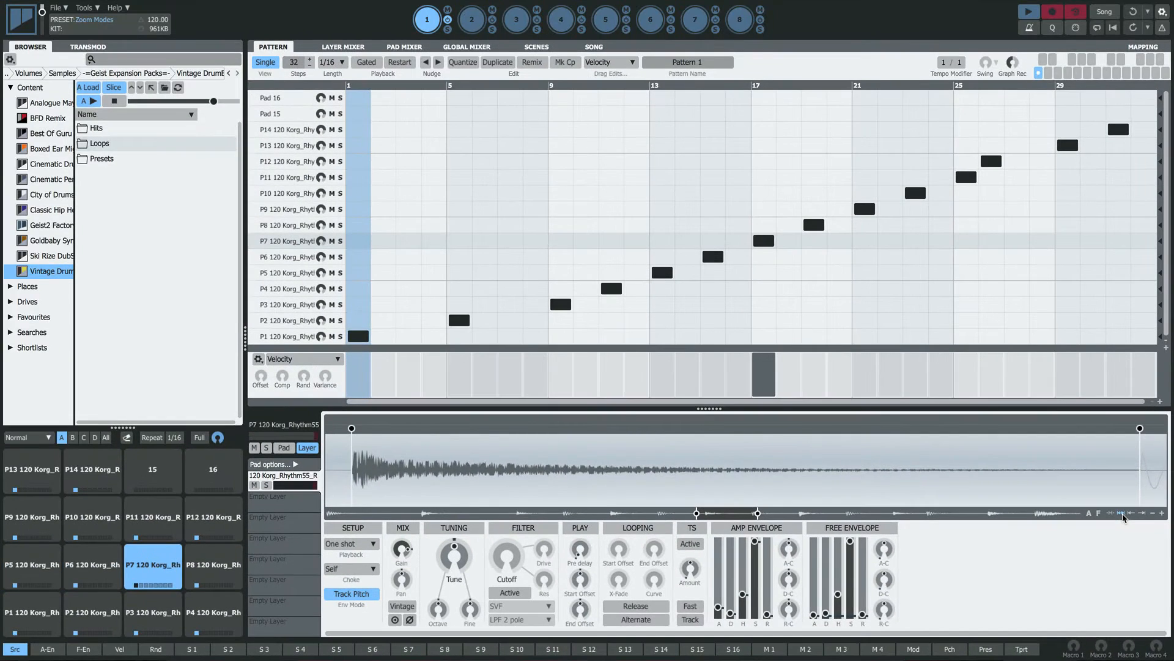
pyautogui.moveTo(1080, 490)
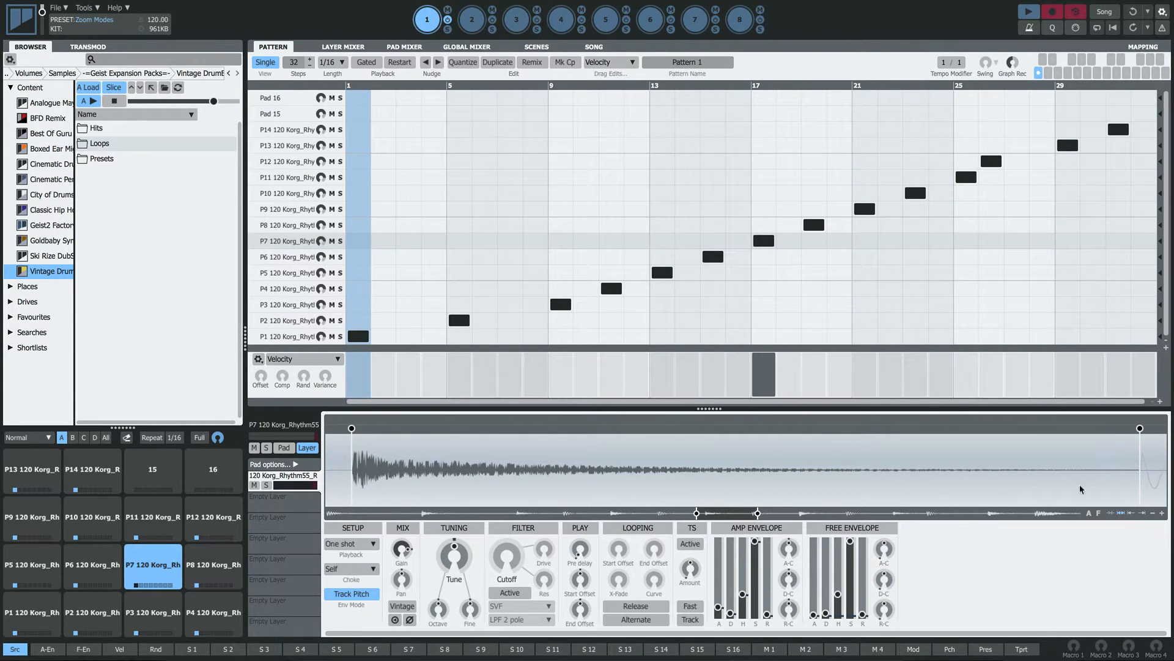
pyautogui.moveTo(351, 430)
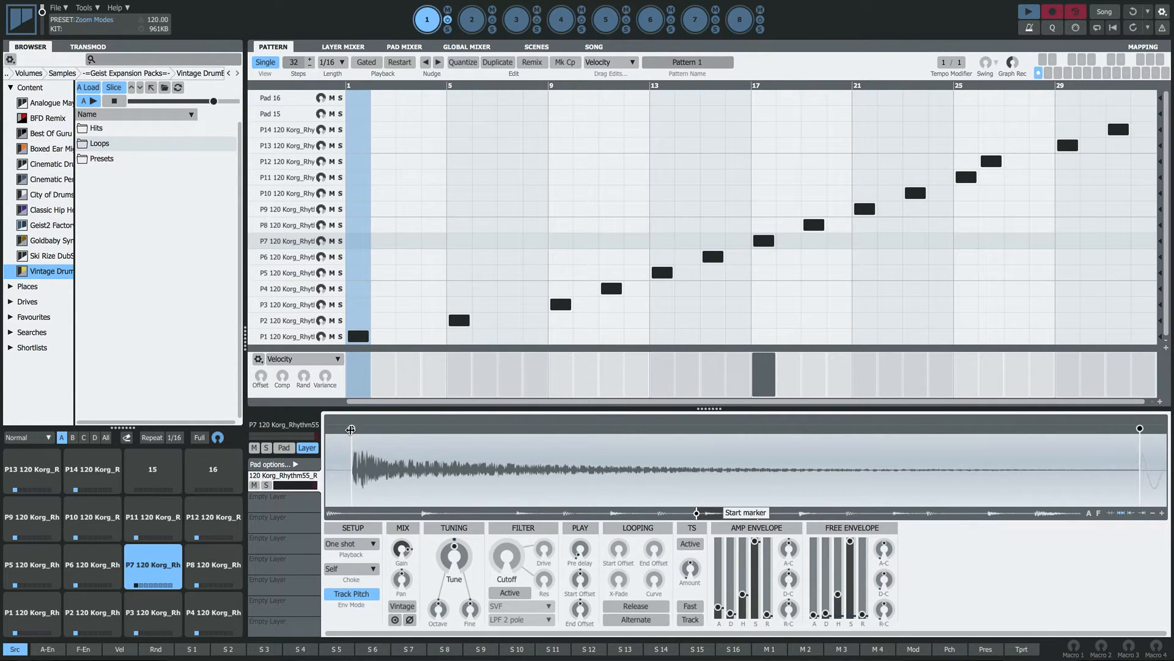
pyautogui.moveTo(1139, 429)
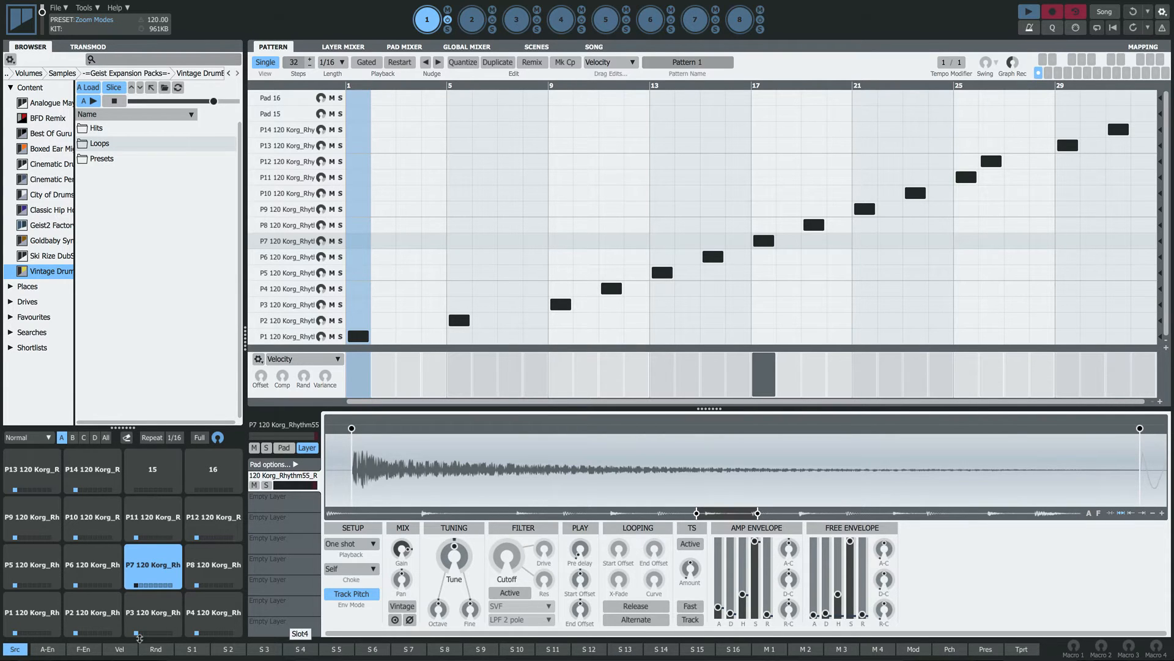
# - View pad P4's slice filling the display, then another pad's slice the same way
pyautogui.click(213, 612)
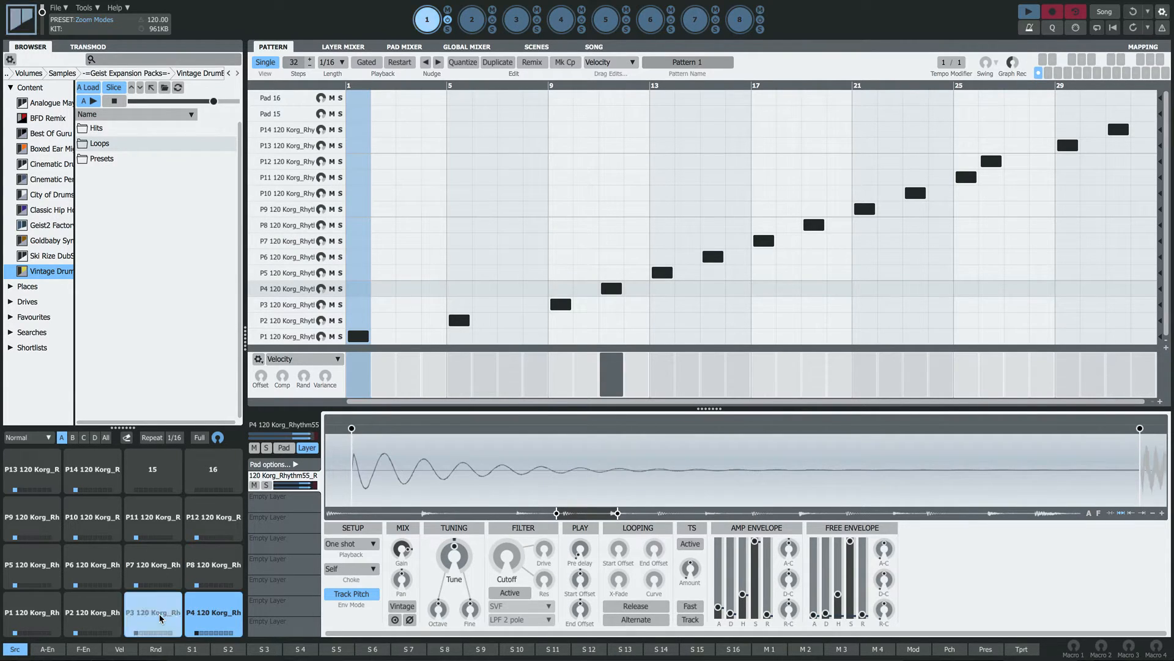
pyautogui.click(92, 566)
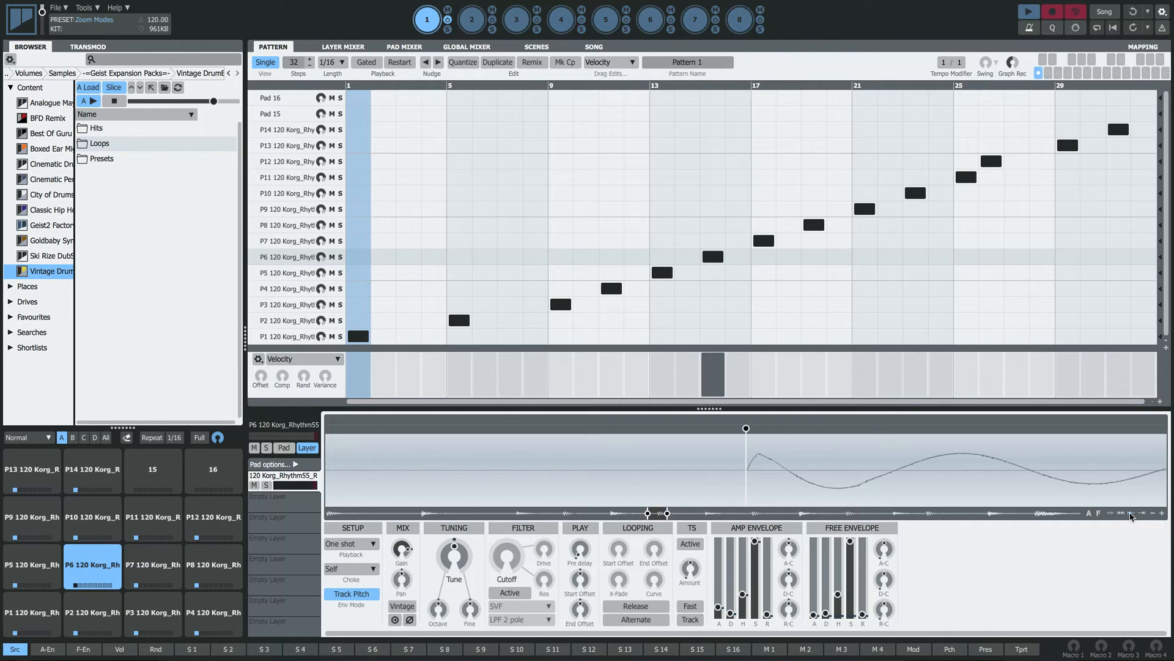
pyautogui.moveTo(167, 578)
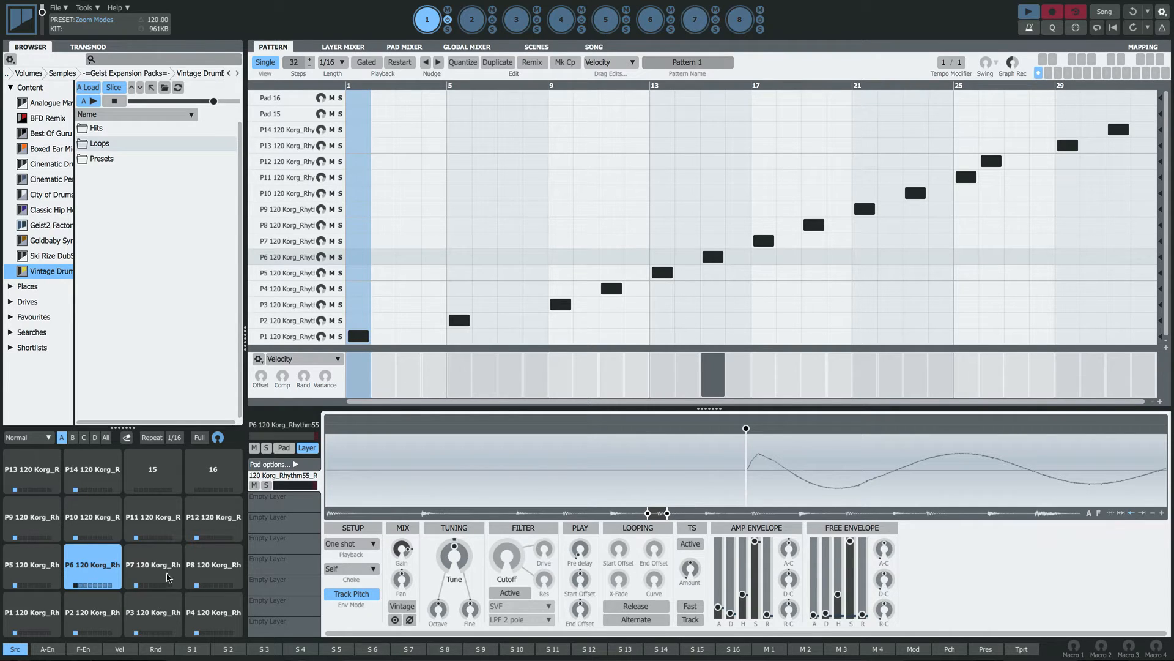
# - View pads P10 and P12 with the envelope overlay and drag P12's slice start marker later
pyautogui.click(92, 516)
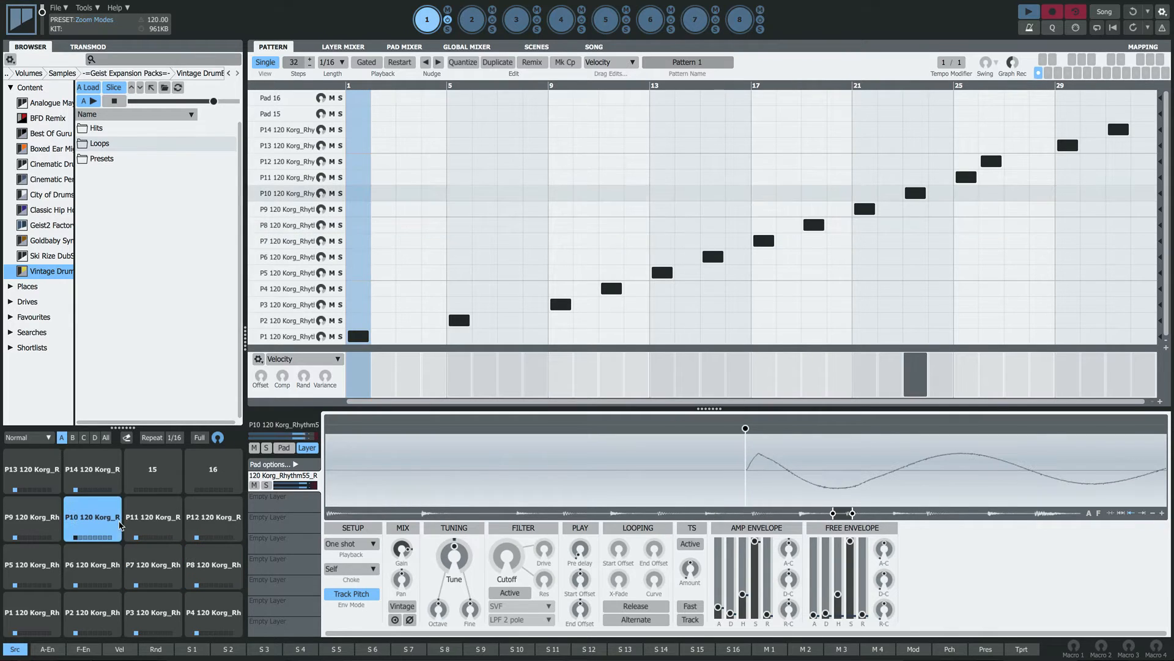
pyautogui.click(213, 516)
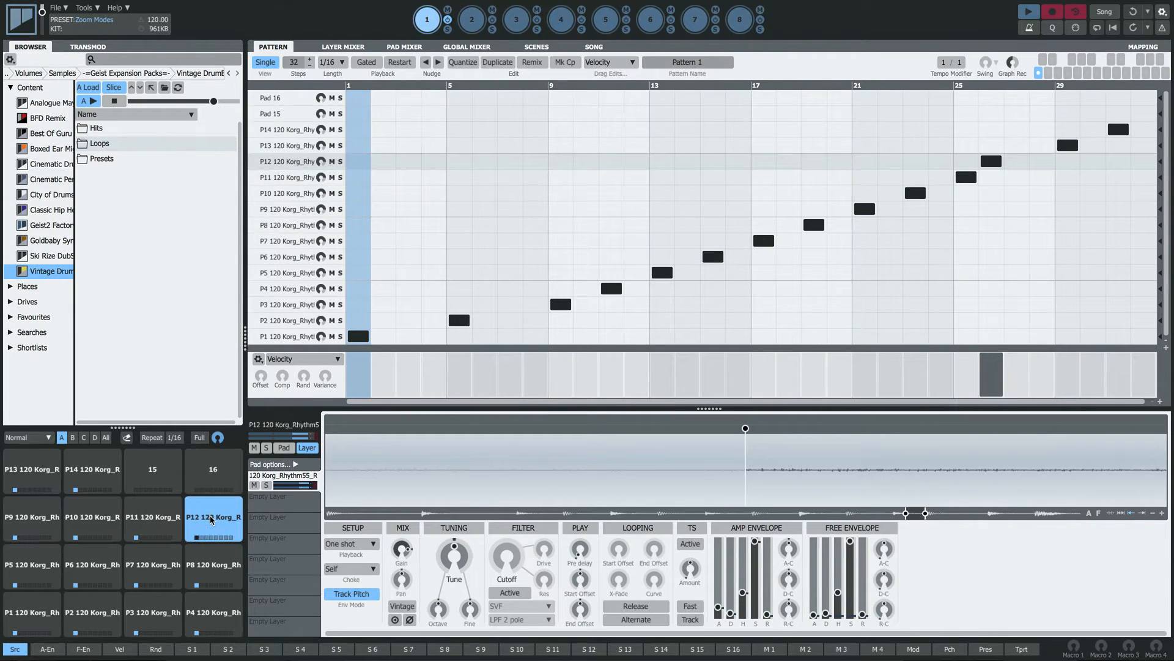
pyautogui.moveTo(745, 429); pyautogui.dragTo(876, 428)
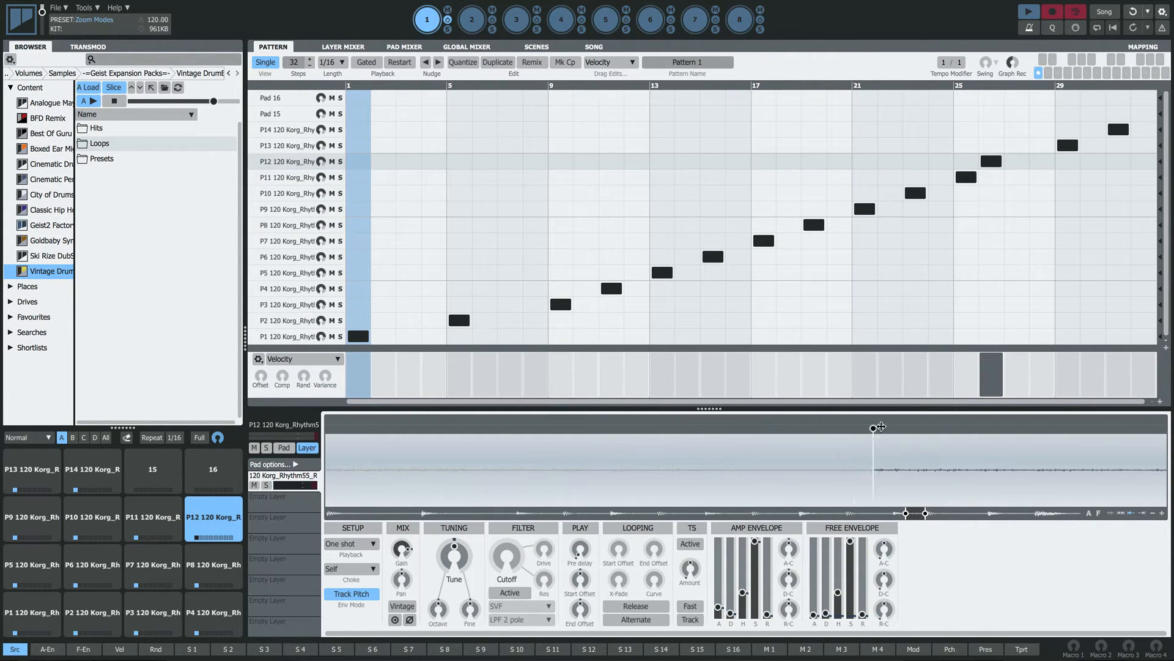
pyautogui.moveTo(876, 425); pyautogui.dragTo(1126, 428)
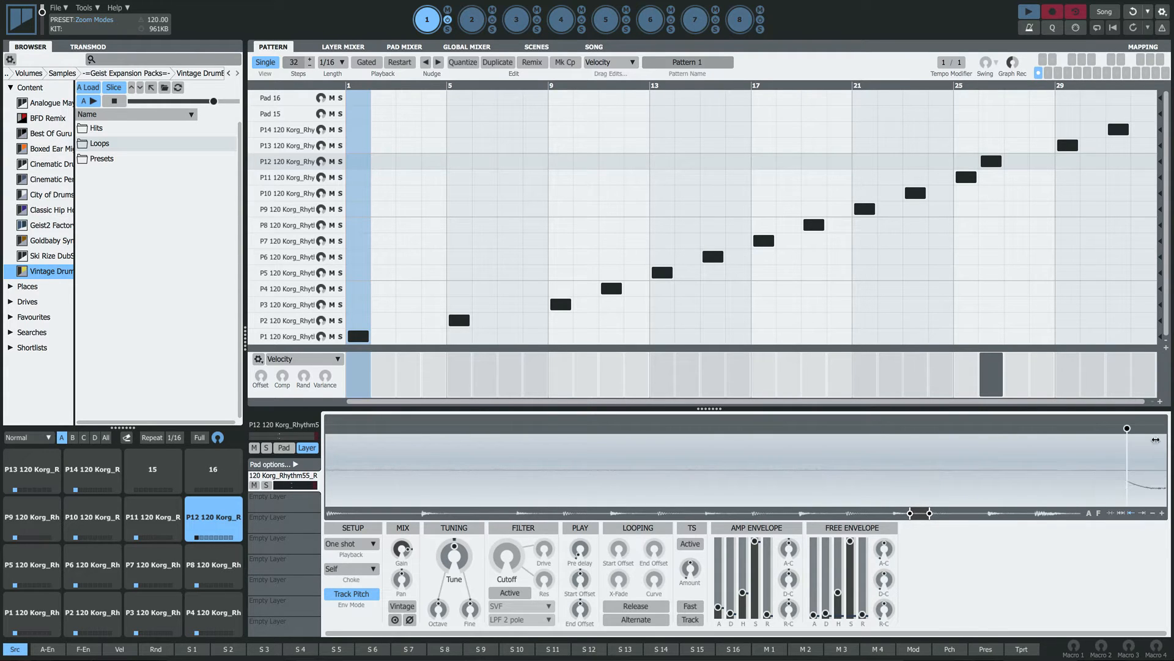
pyautogui.moveTo(1126, 428); pyautogui.dragTo(982, 432)
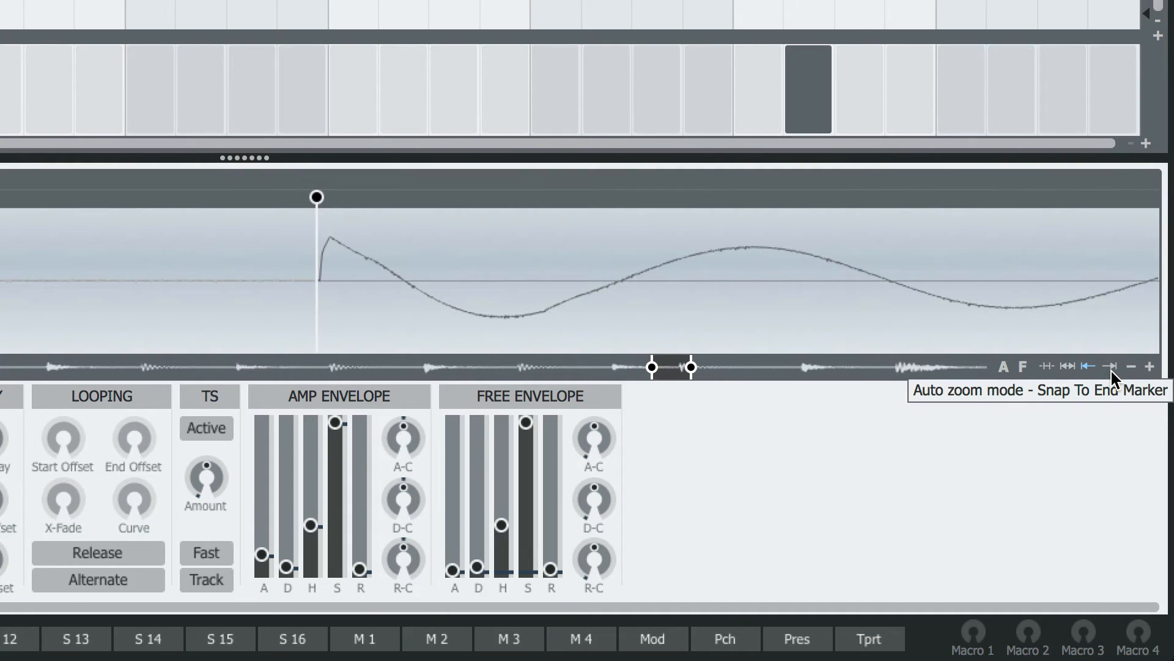
# - Set auto zoom to Snap To End Marker and check it on pads P8, P10 and another slice pad
pyautogui.click(1112, 367)
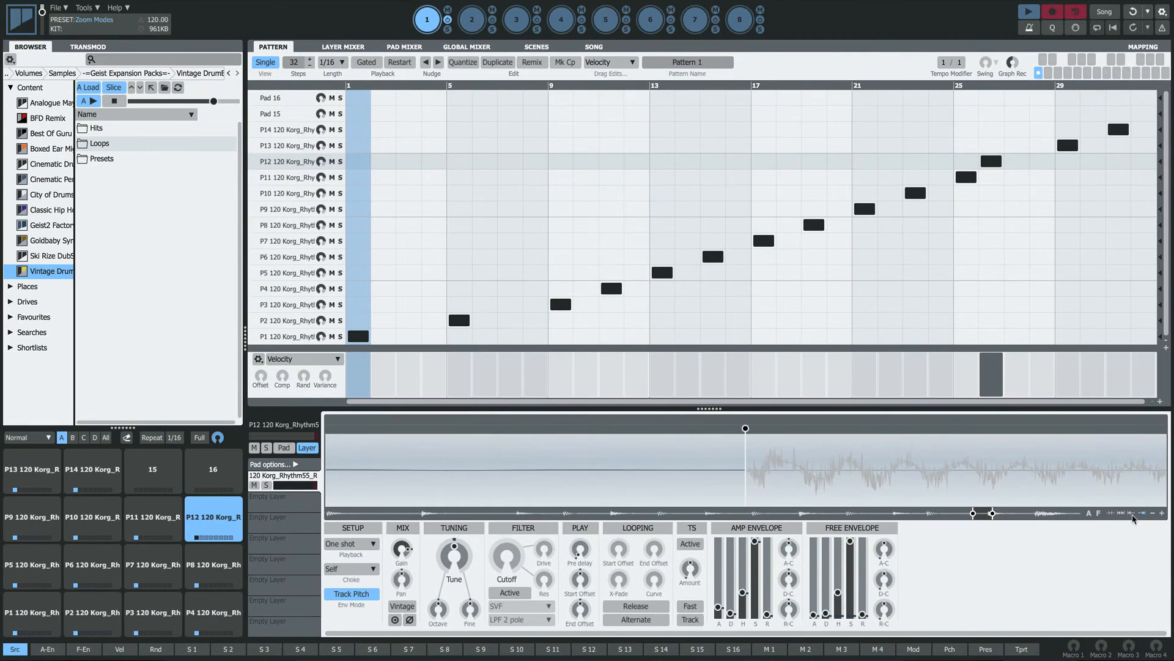
pyautogui.click(213, 564)
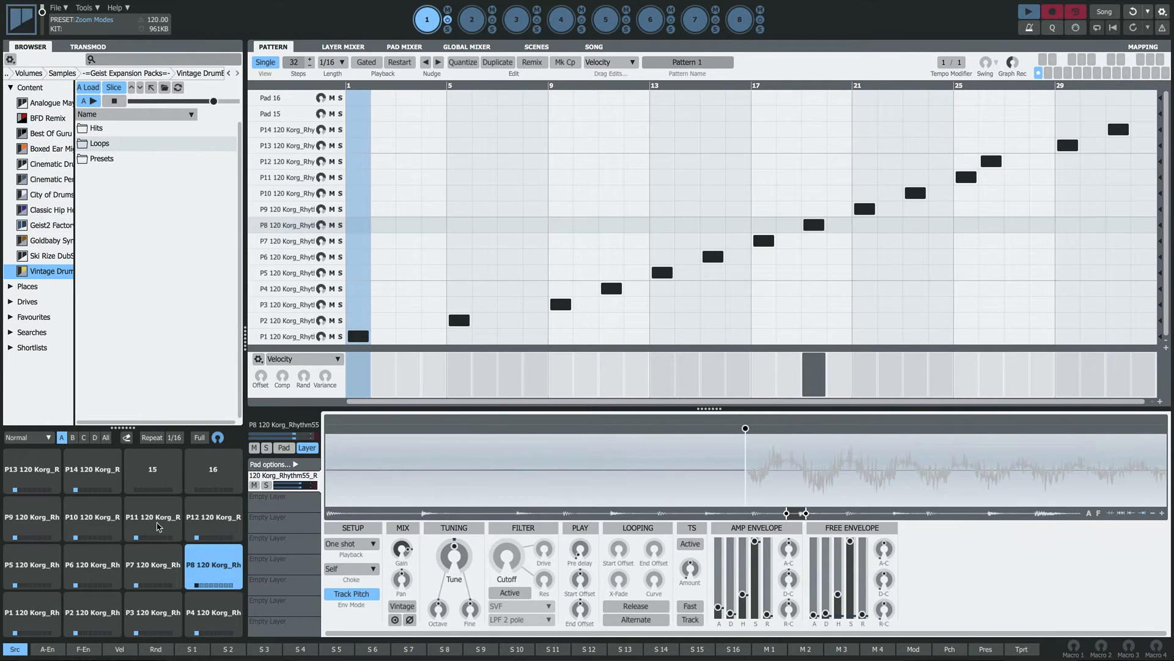
pyautogui.click(92, 517)
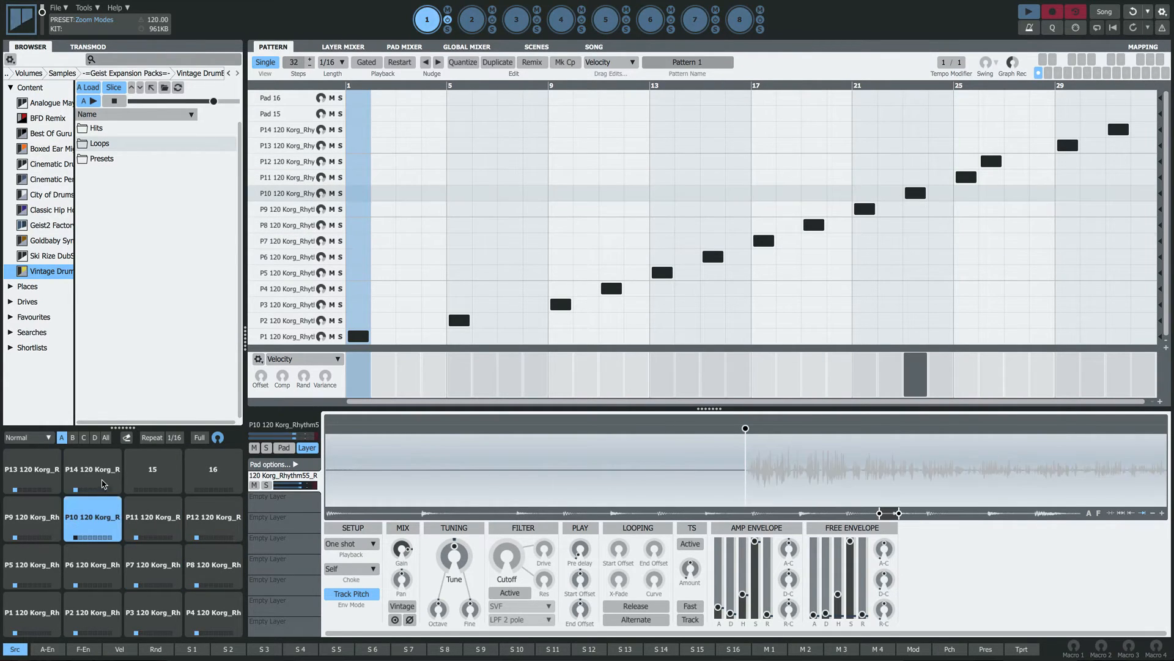
pyautogui.click(213, 567)
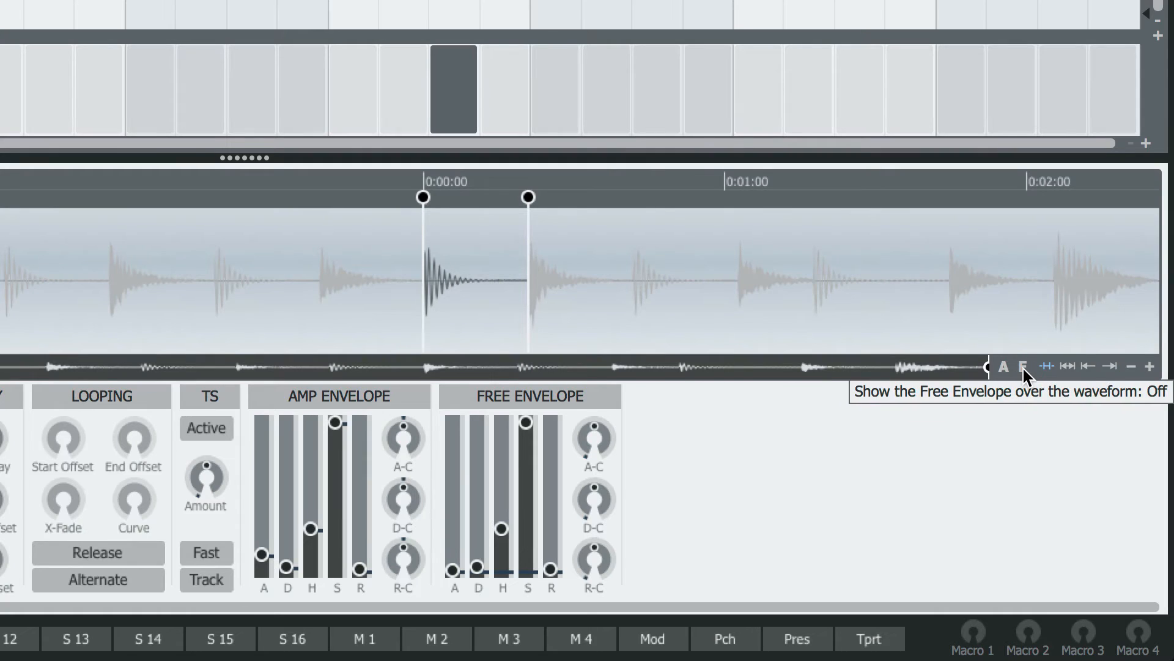
pyautogui.moveTo(1003, 368)
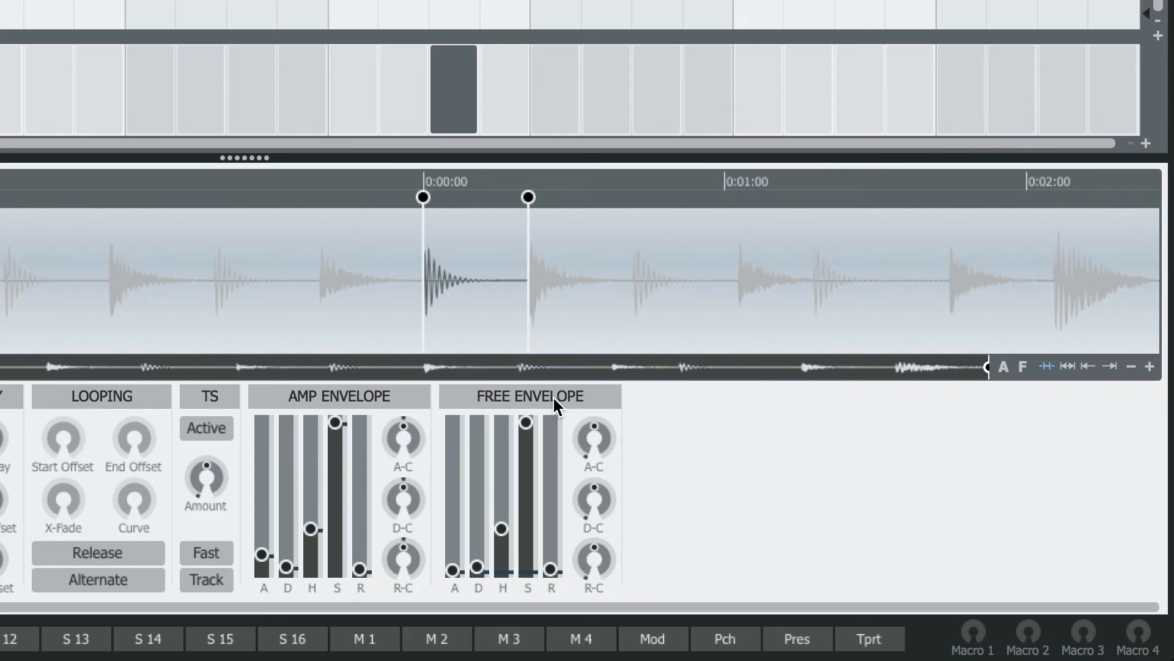
pyautogui.moveTo(503, 242)
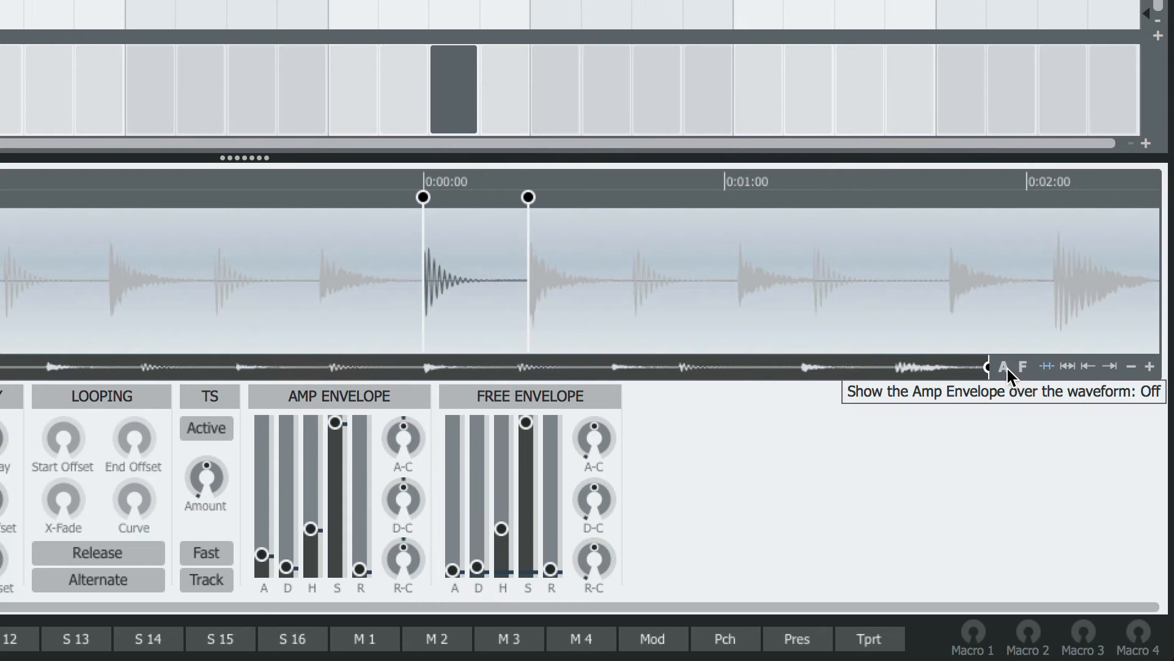
# - Overlay the amp envelope on the waveform and pull its sustain down into a quick decay
pyautogui.click(1004, 365)
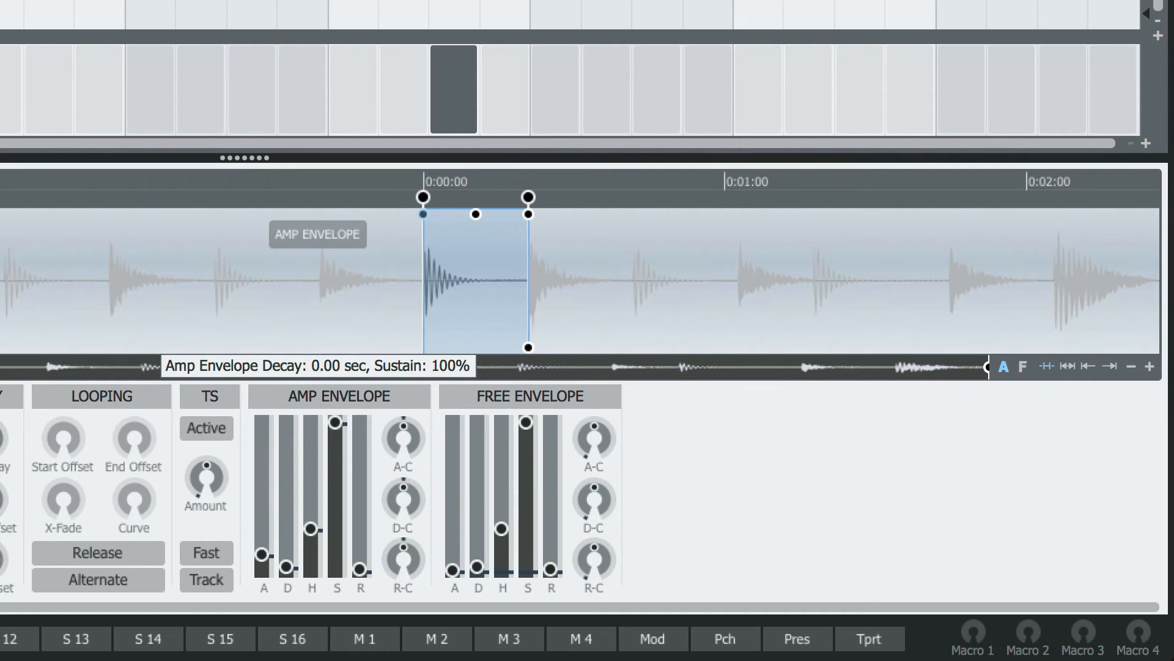
pyautogui.moveTo(476, 213); pyautogui.dragTo(461, 282)
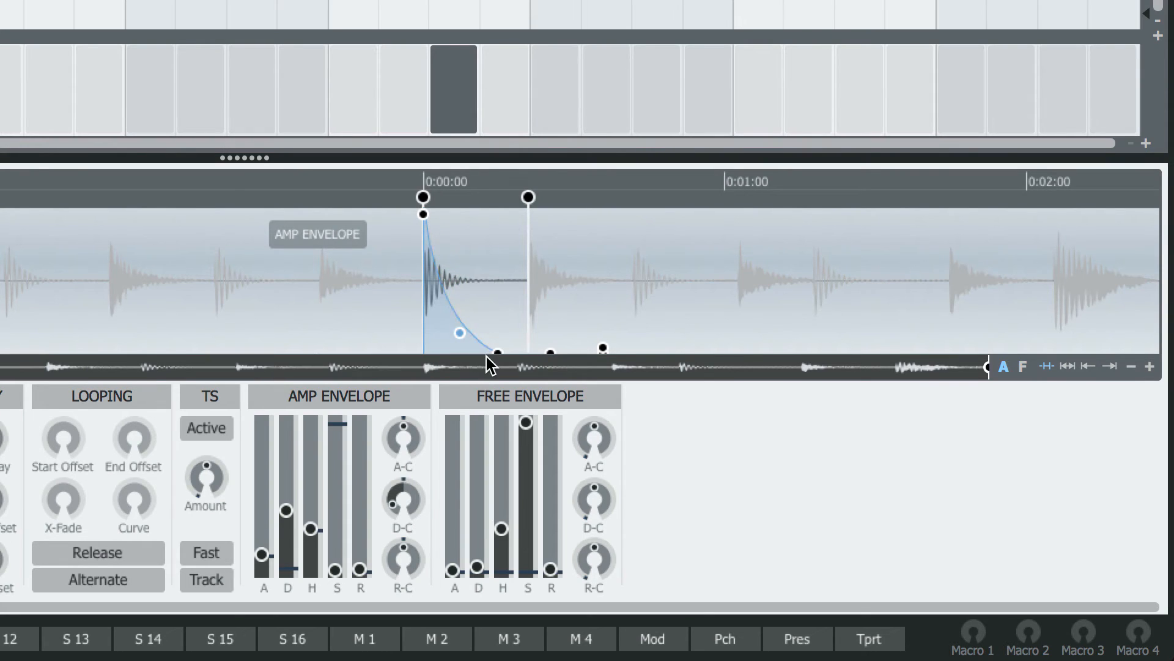
pyautogui.moveTo(497, 356)
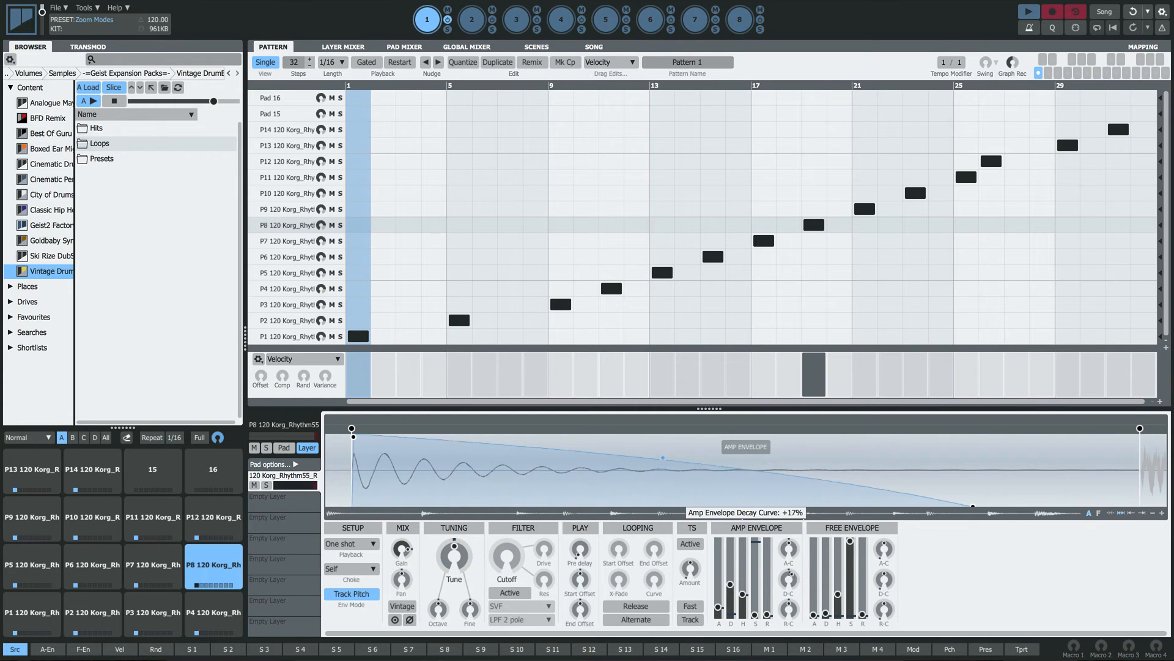
# - Bend pad P8's amp decay curve to −41% and add the free envelope overlay
pyautogui.moveTo(662, 458); pyautogui.dragTo(662, 485)
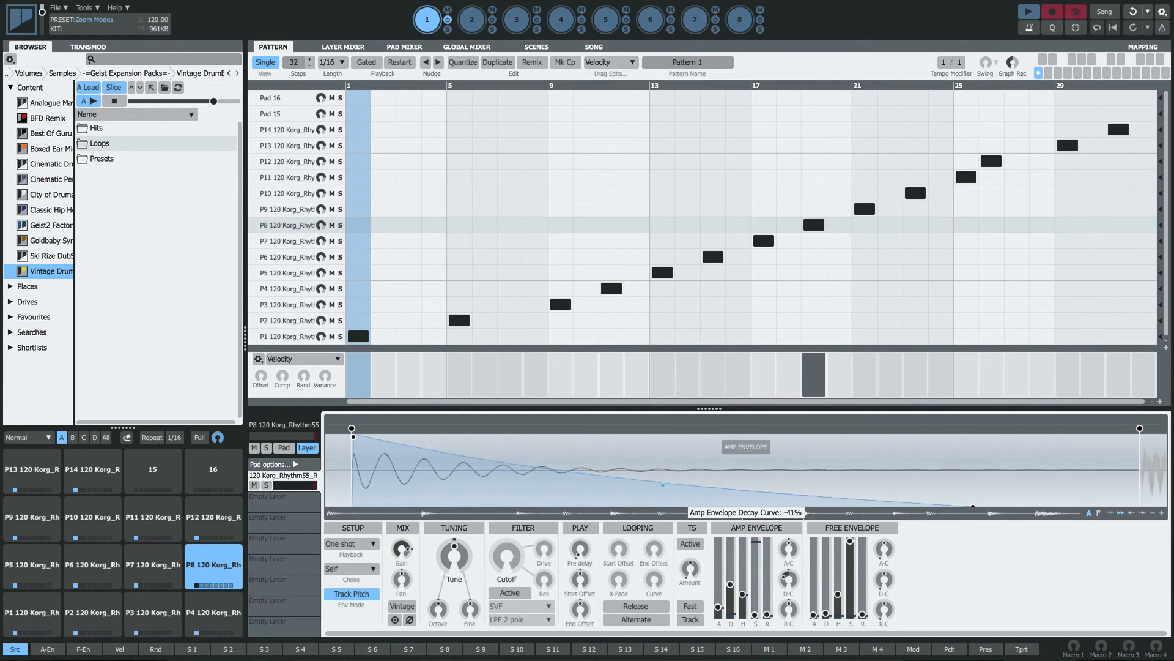
pyautogui.moveTo(1099, 512)
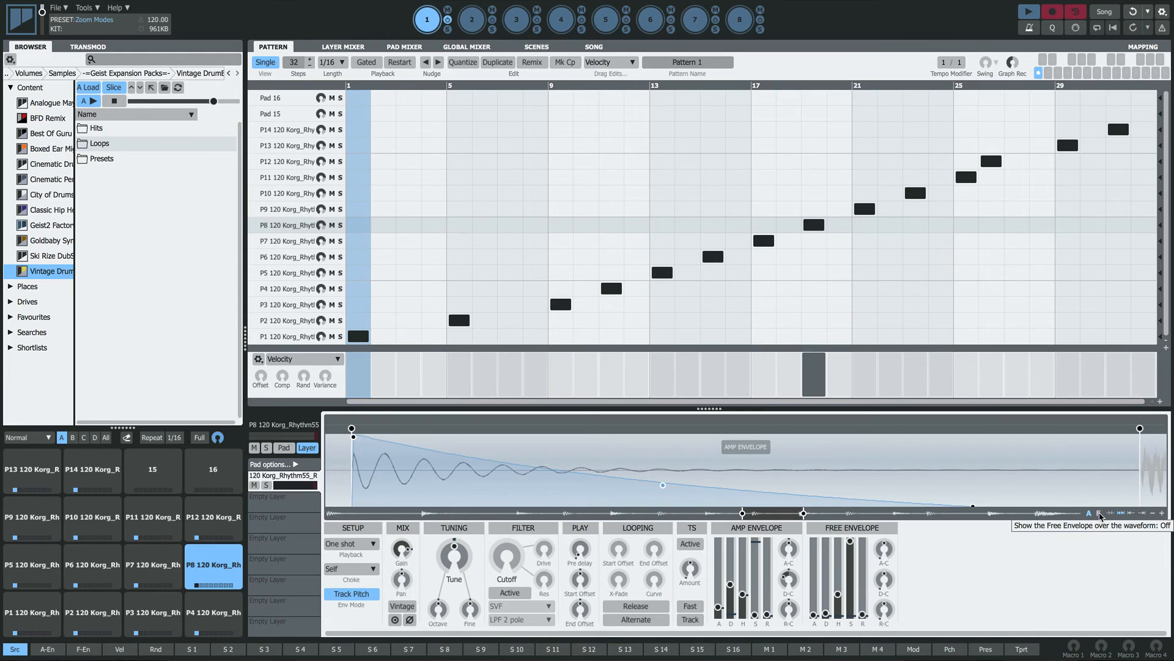
pyautogui.click(1099, 512)
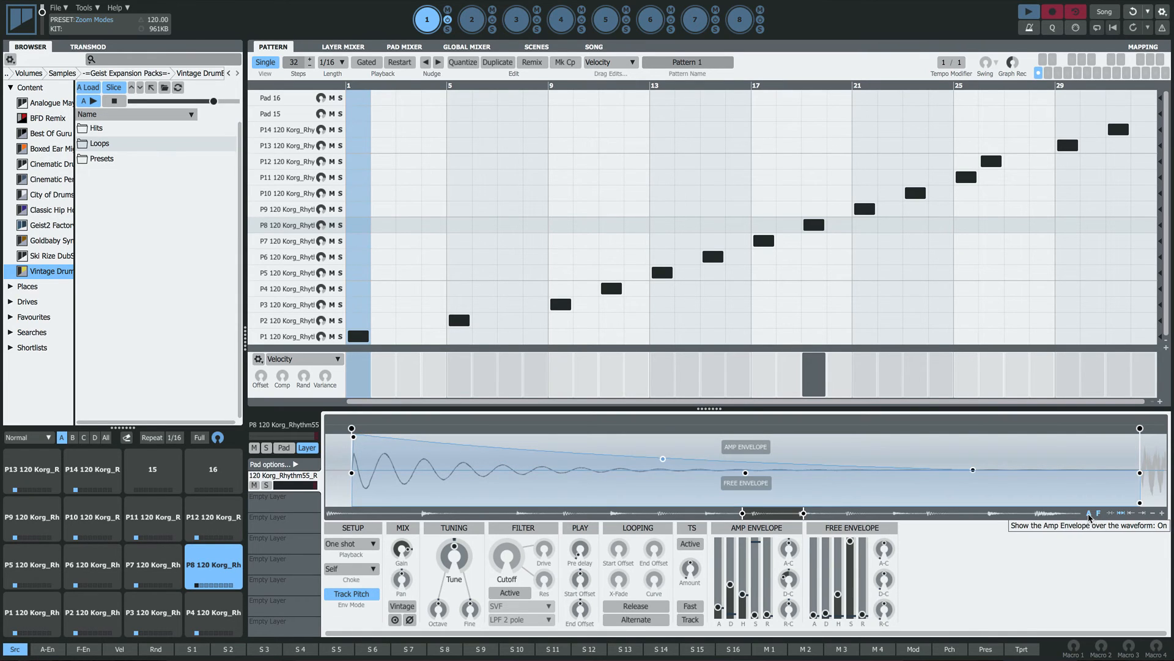
pyautogui.moveTo(1002, 500)
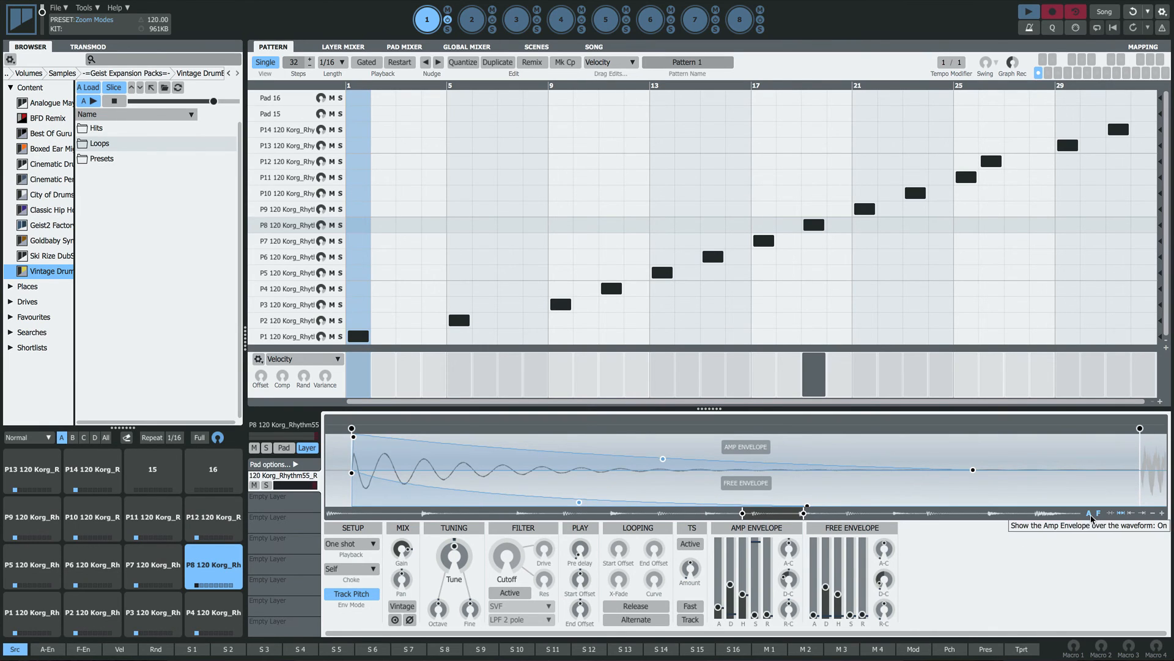
# - Turn off the amp envelope overlay, then compare pads P7 and P8 showing only the free envelope
pyautogui.click(1099, 513)
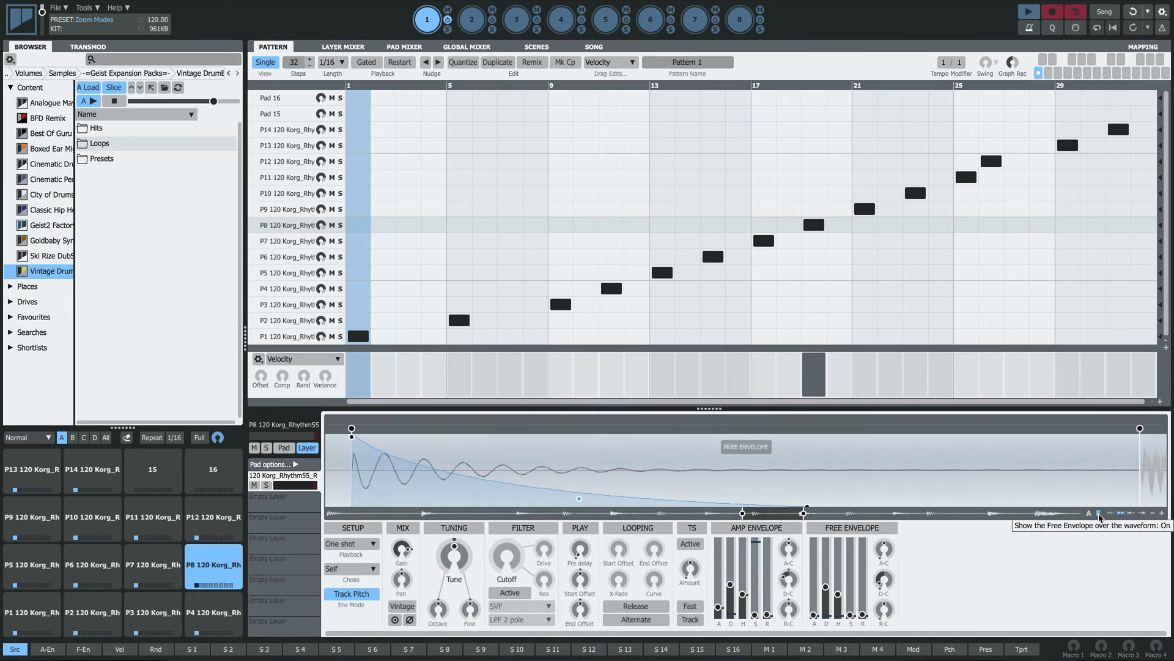
pyautogui.click(153, 516)
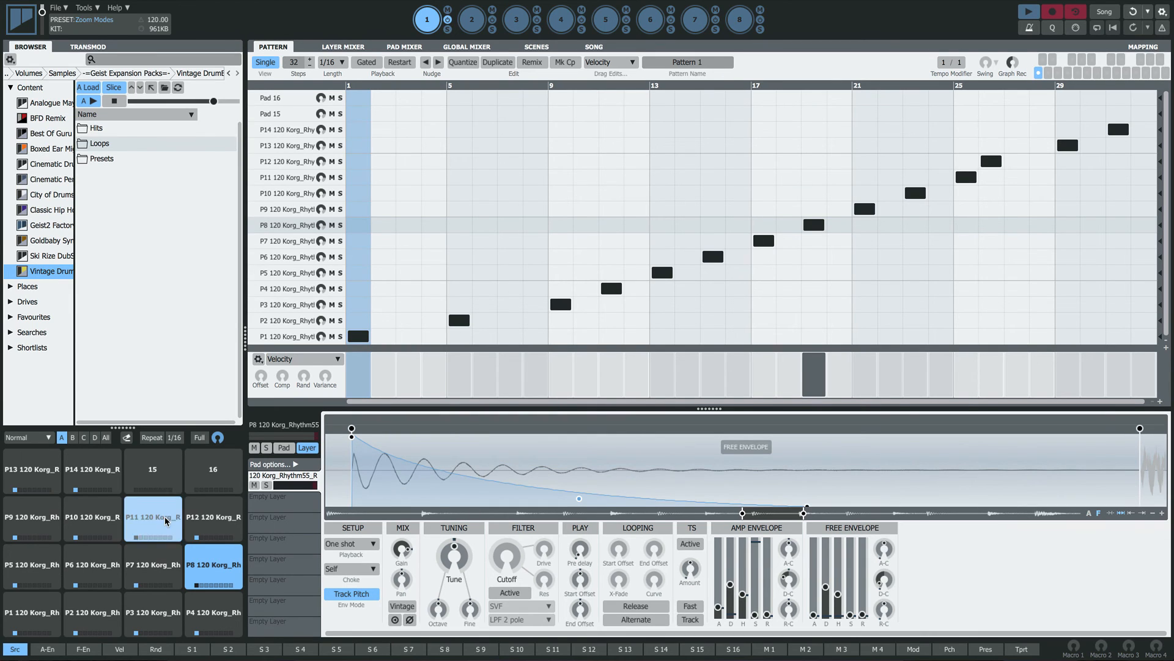
pyautogui.click(153, 565)
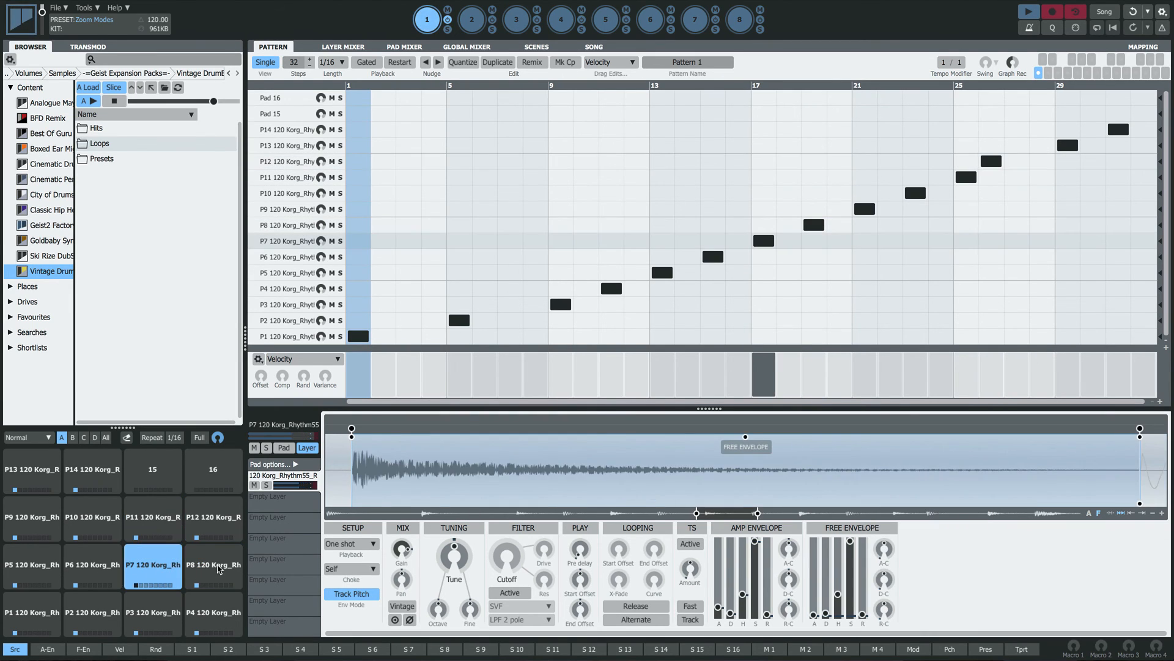
pyautogui.click(213, 564)
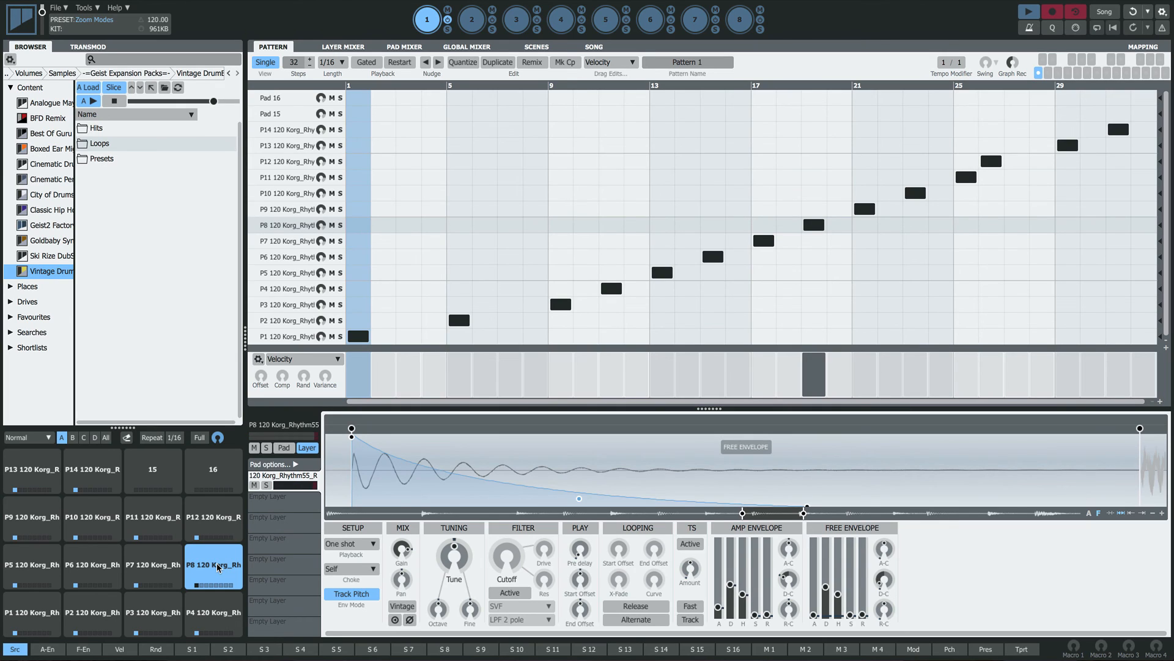